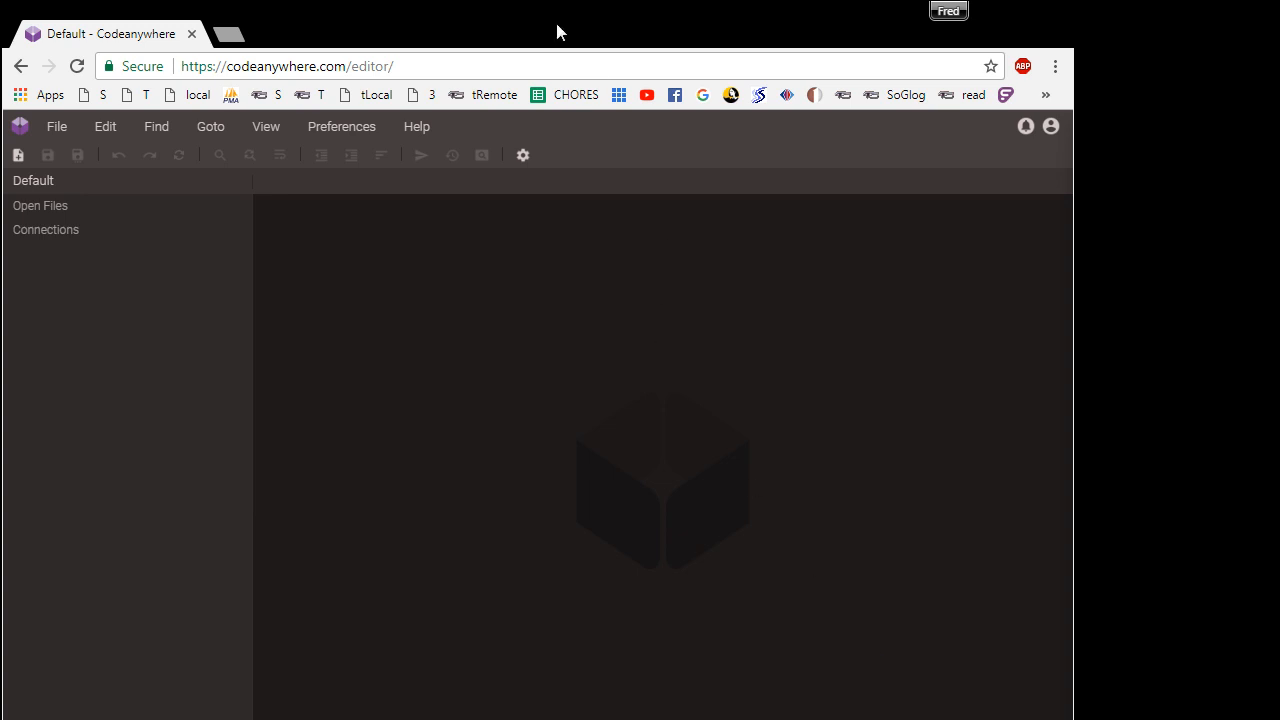
pyautogui.moveTo(236, 210)
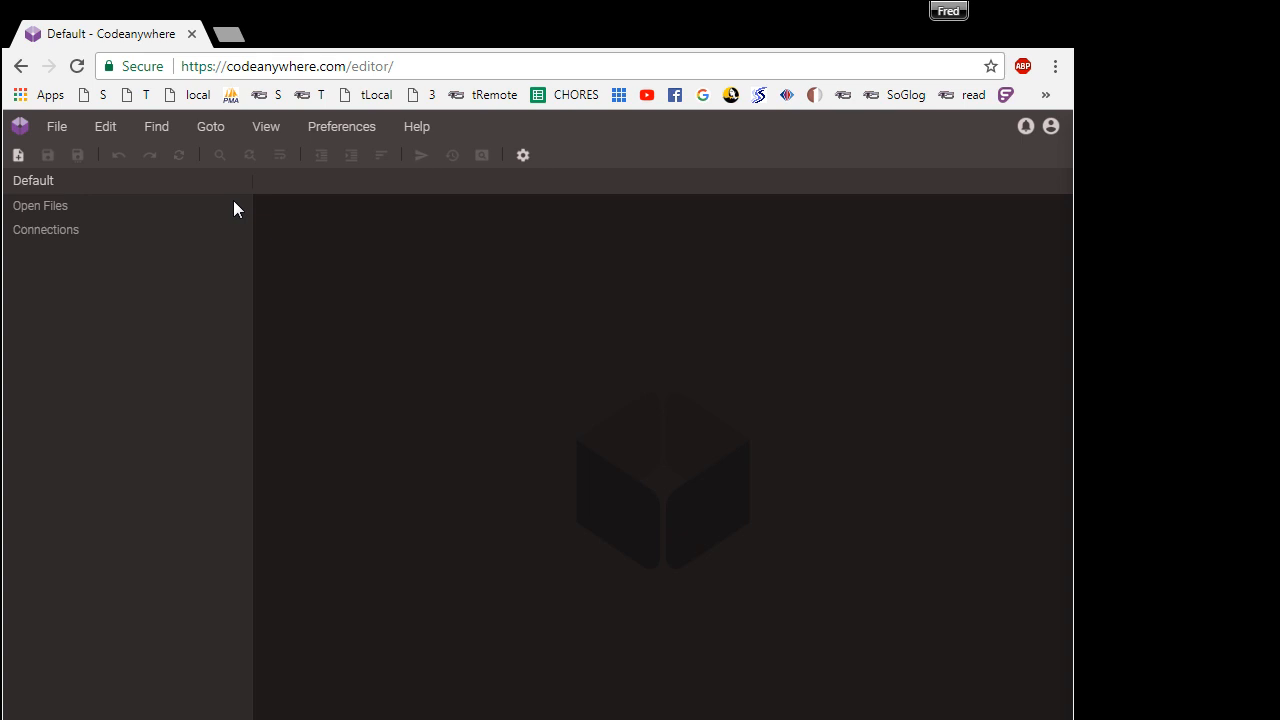
pyautogui.moveTo(224, 248)
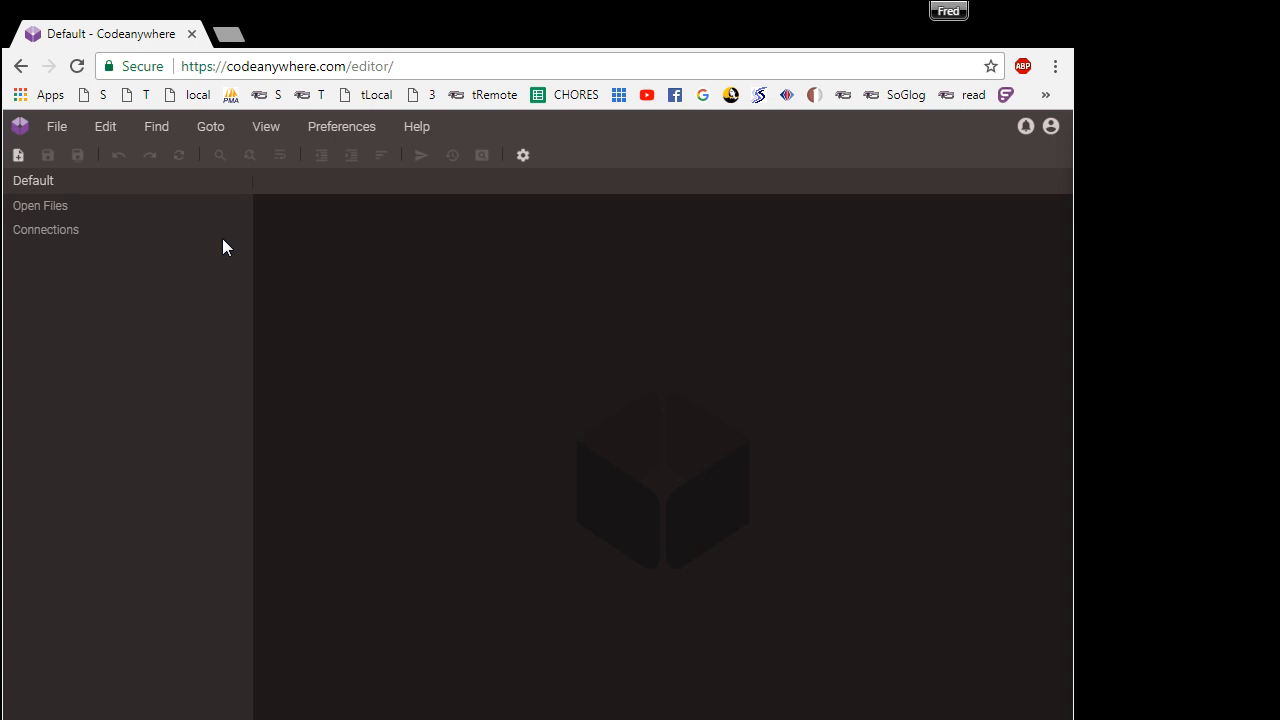
pyautogui.moveTo(40, 238)
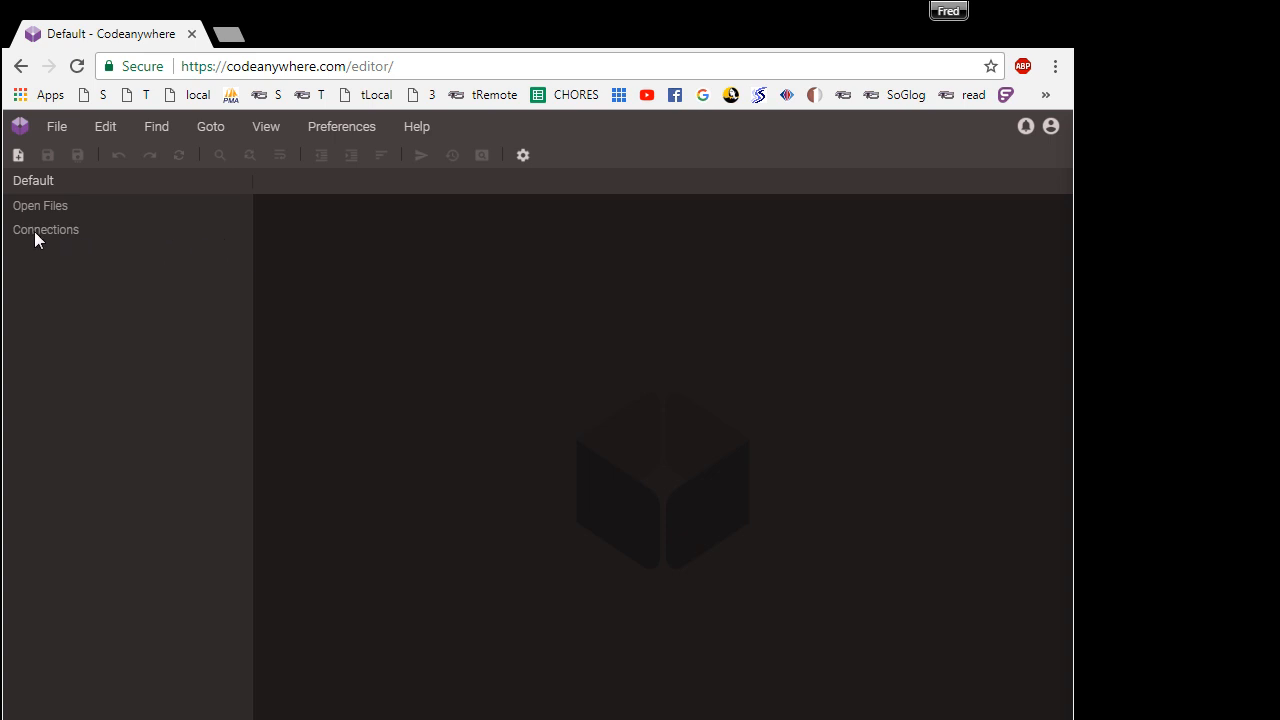
pyautogui.moveTo(56, 126)
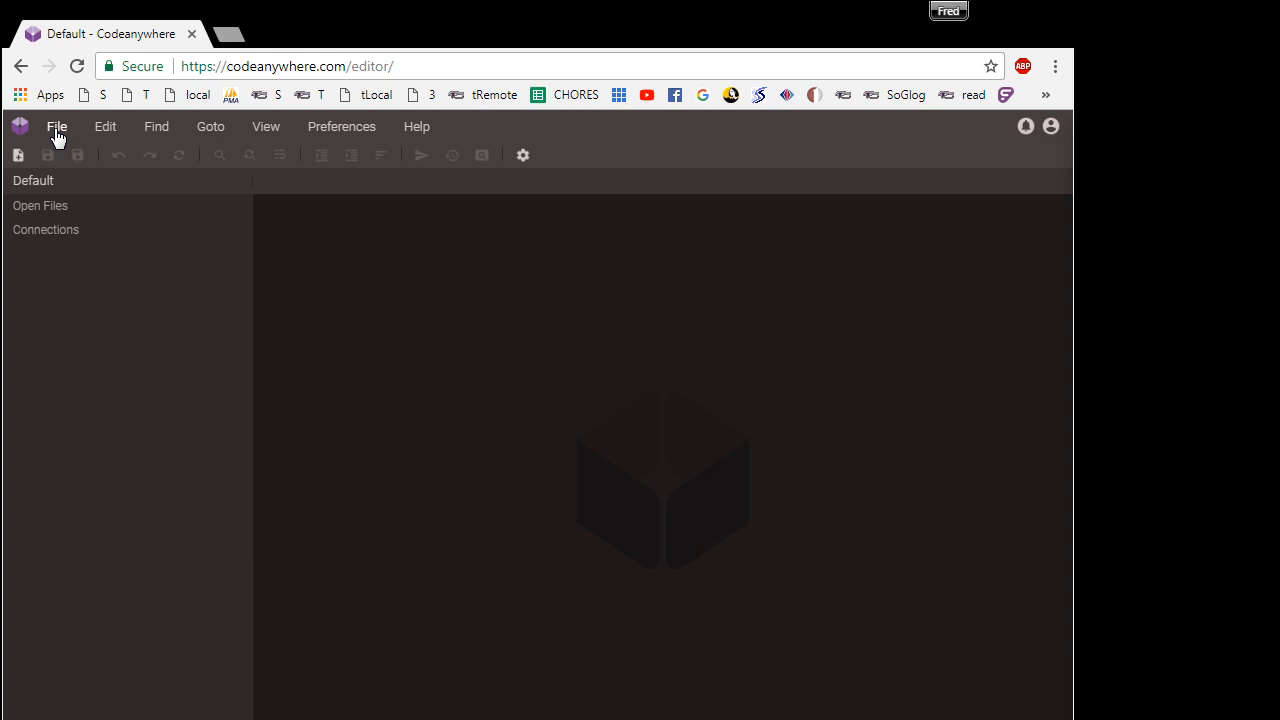
# Start a new Container connection via File > New Connection > Container.
pyautogui.click(56, 126)
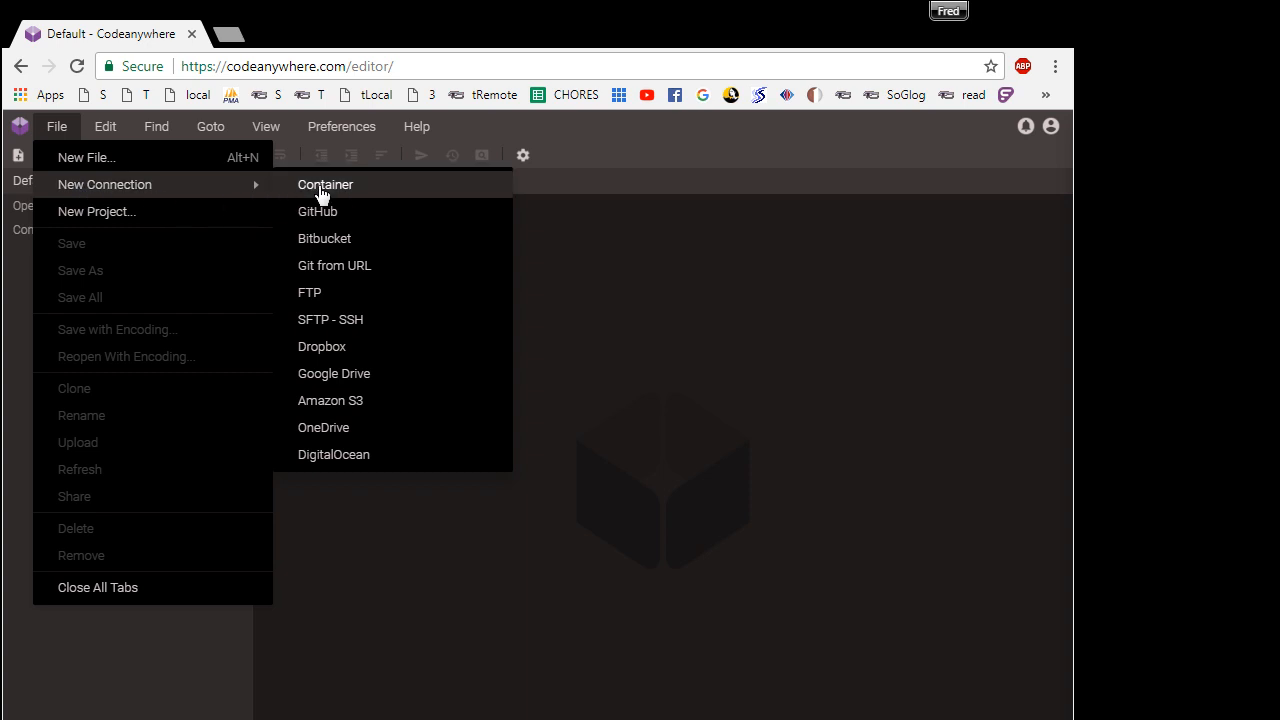
pyautogui.moveTo(340, 190)
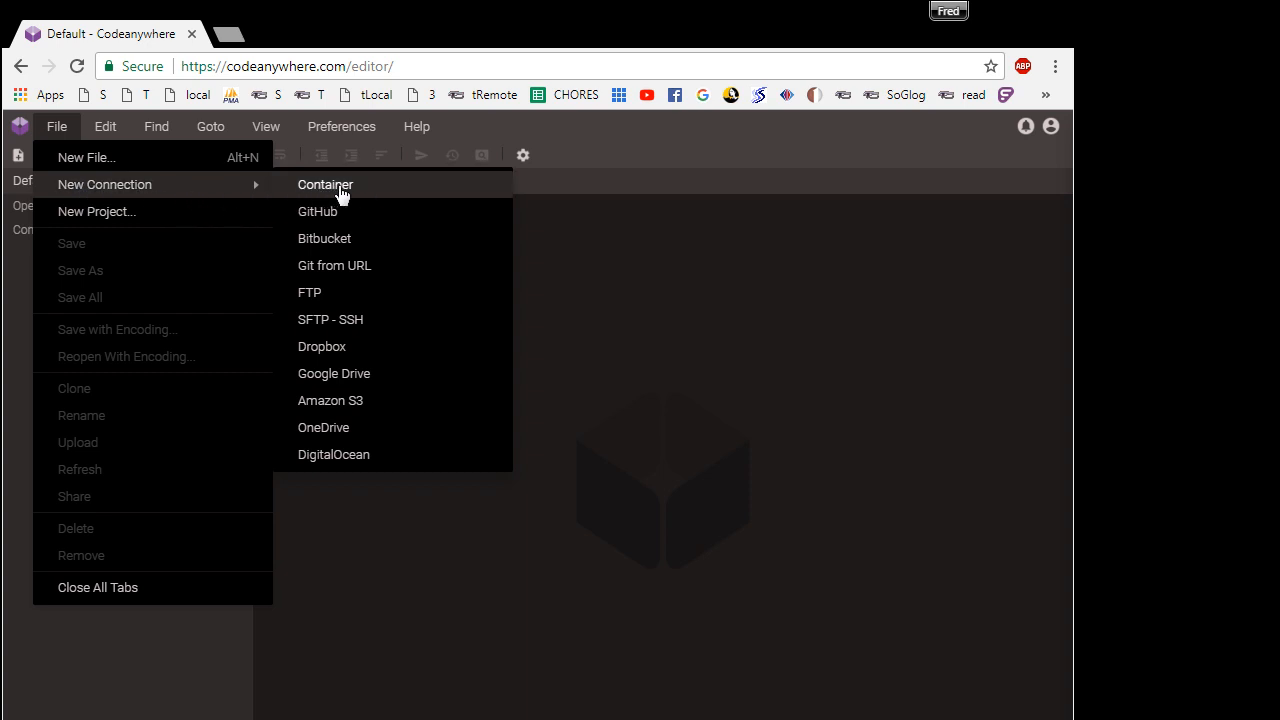
pyautogui.click(324, 184)
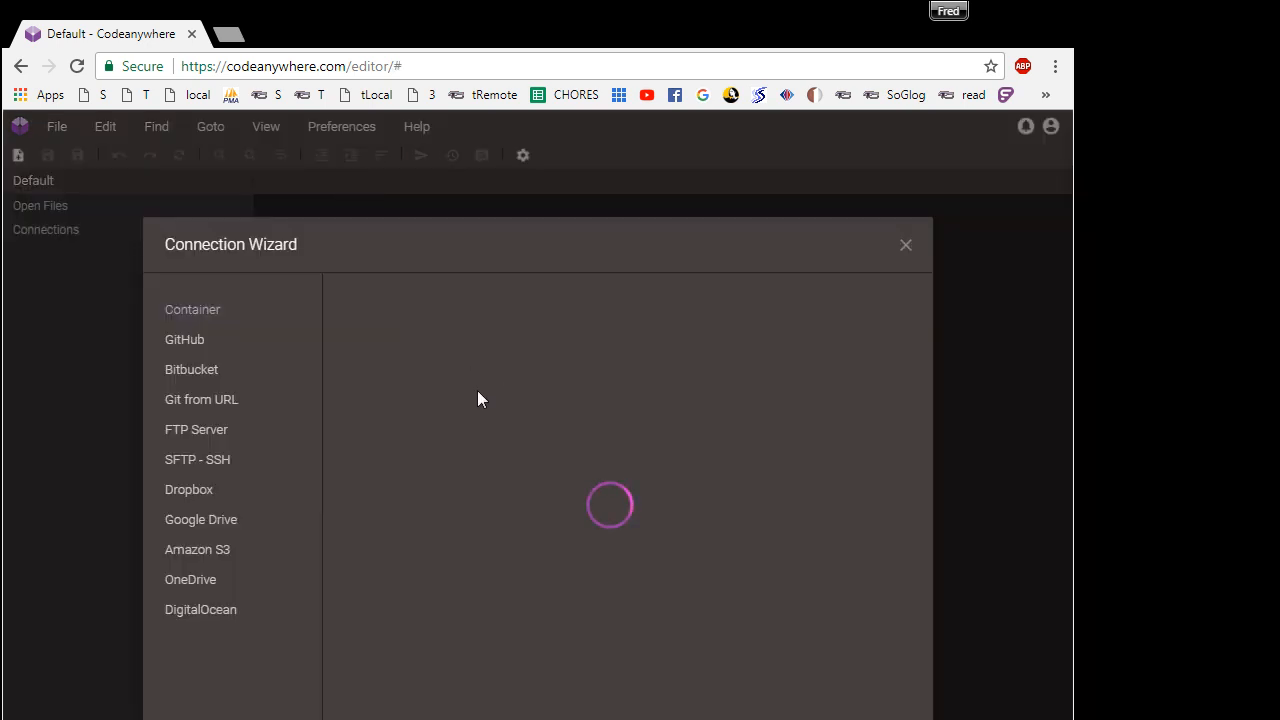
# Name the container 'sandbox' and filter the stack list with 'php7'.
pyautogui.click(192, 308)
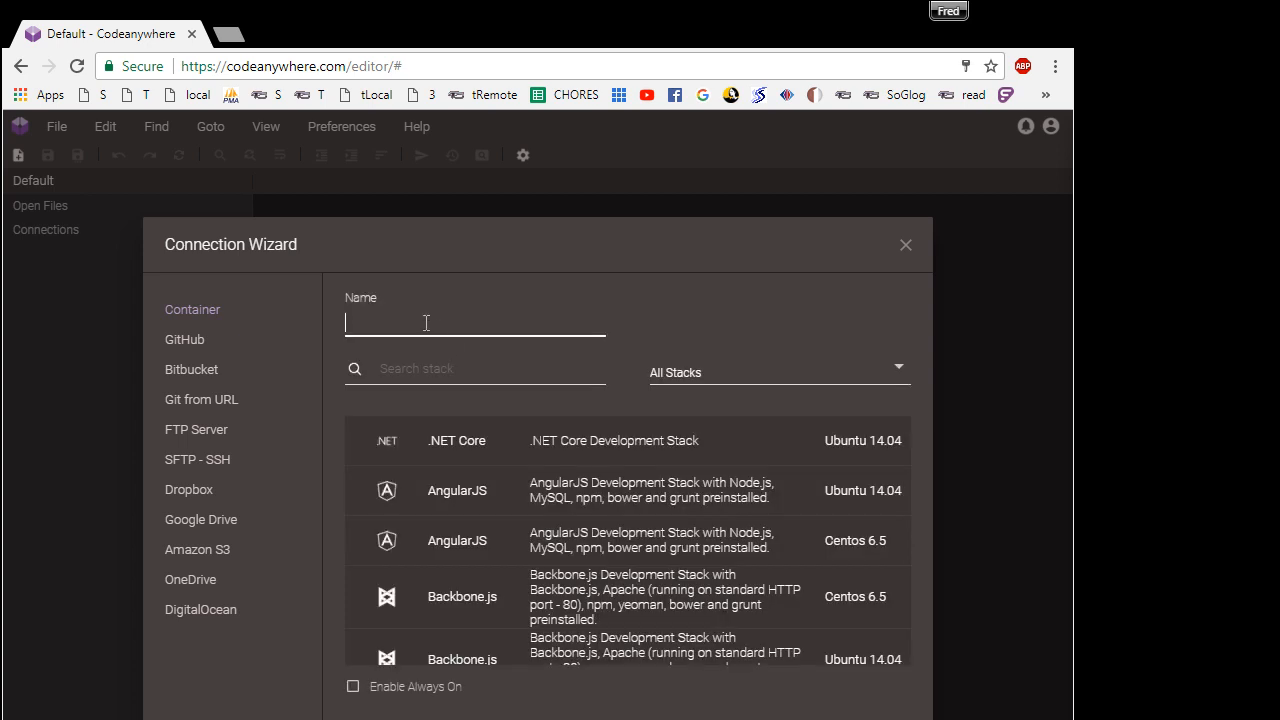
pyautogui.write('sand')
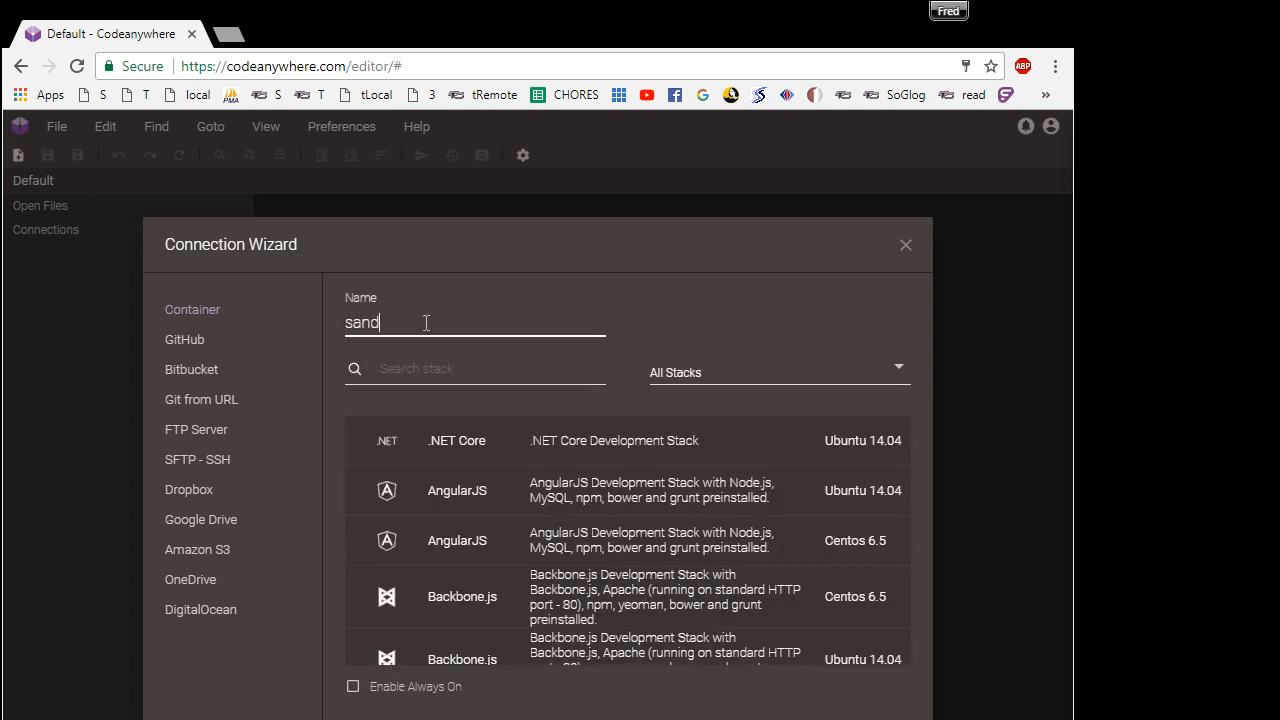
pyautogui.write('box')
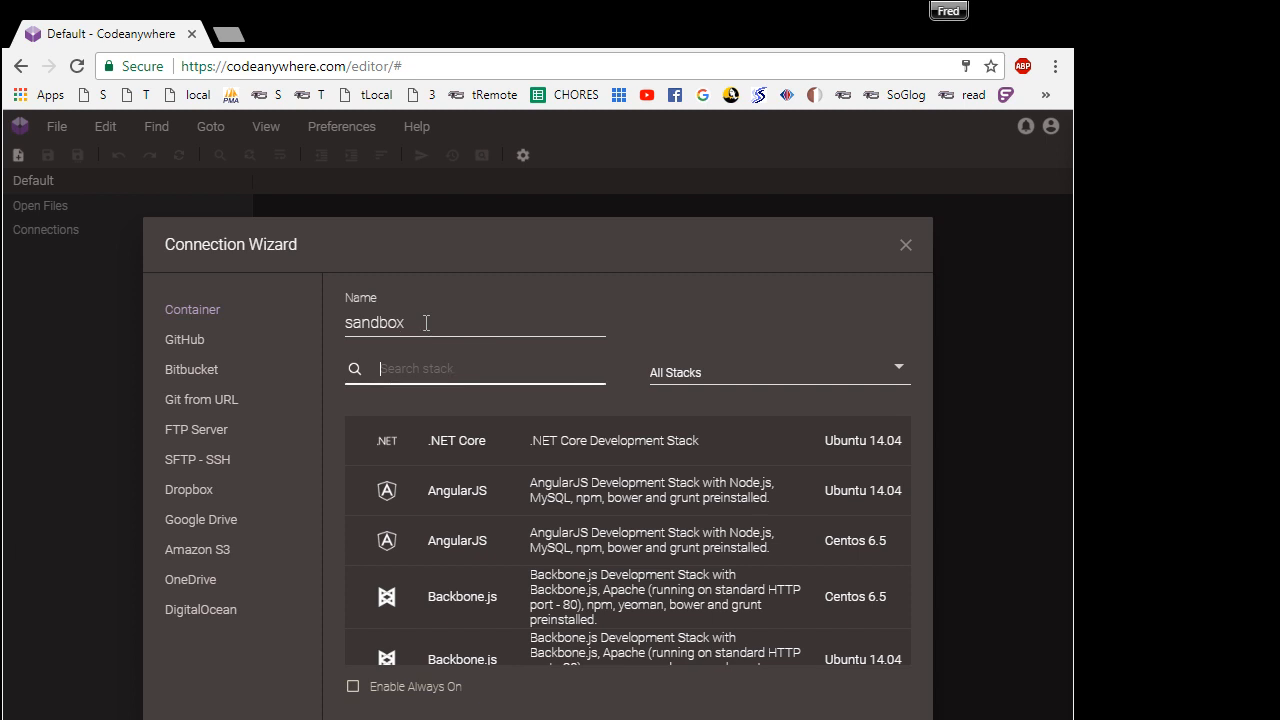
pyautogui.write('ph')
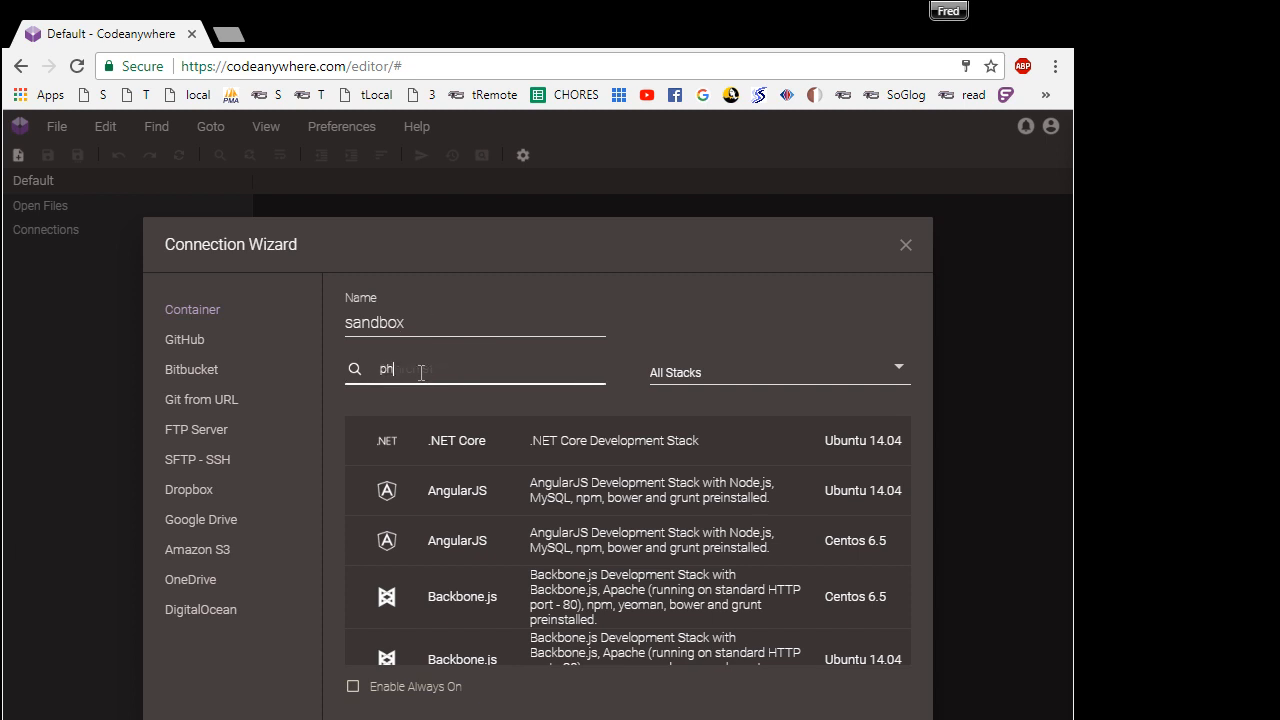
pyautogui.write('7')
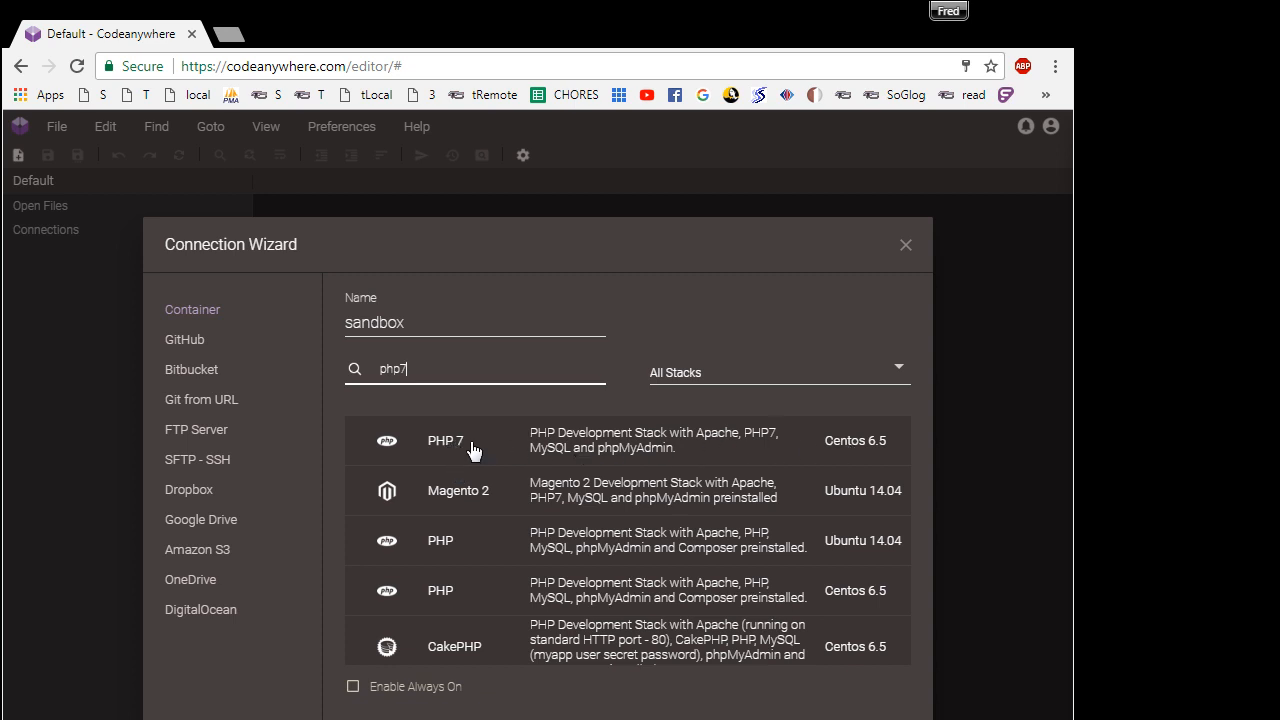
pyautogui.moveTo(516, 444)
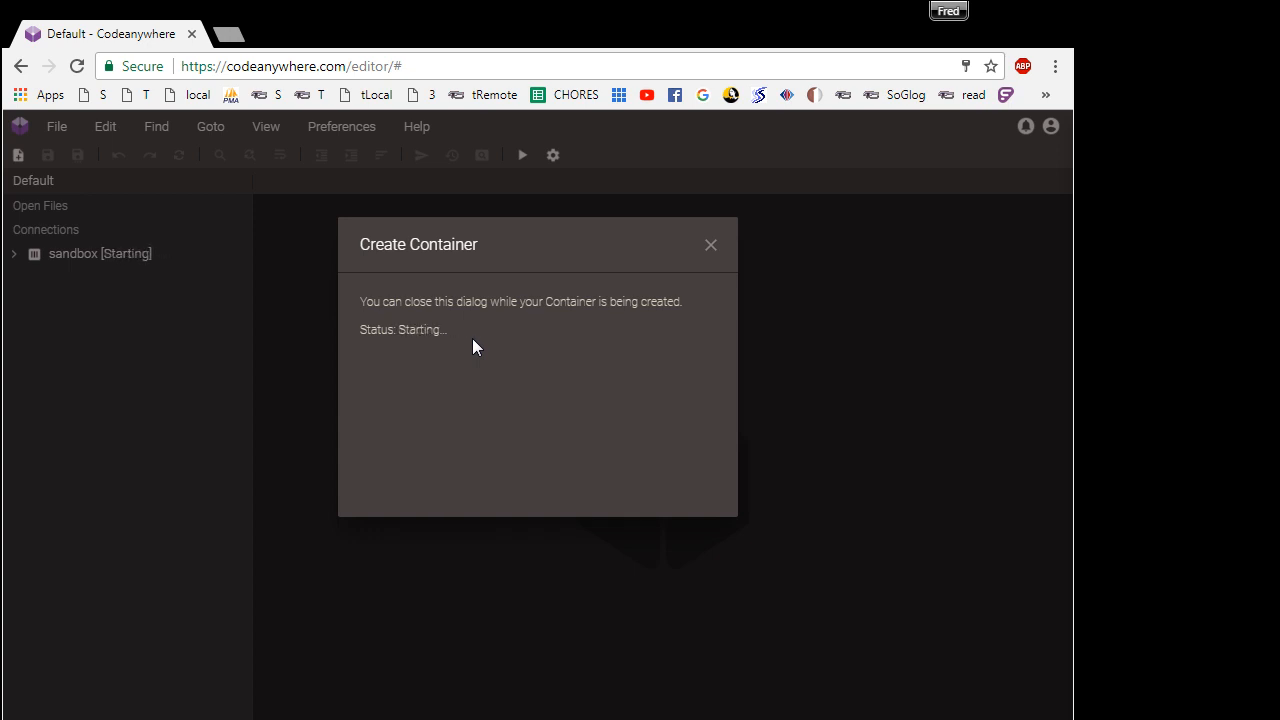
# Dismiss the Create Container status and view the sandbox container's info page.
pyautogui.click(710, 244)
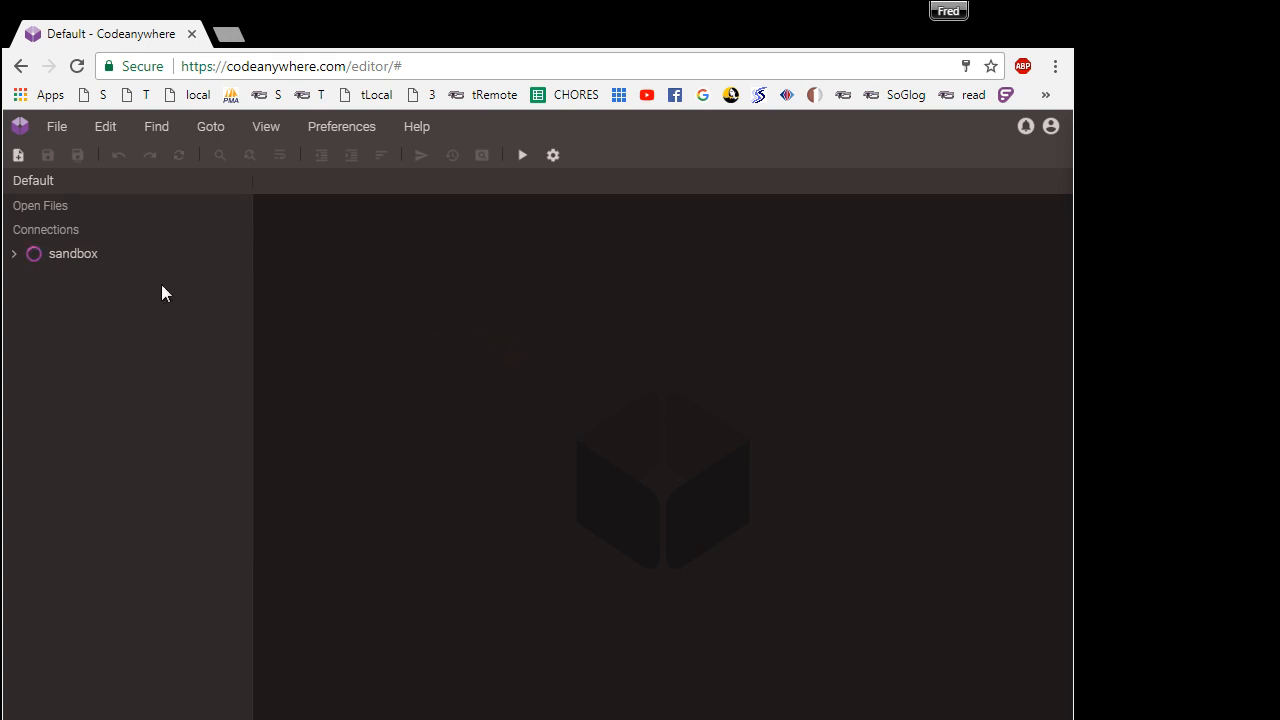
pyautogui.click(72, 252)
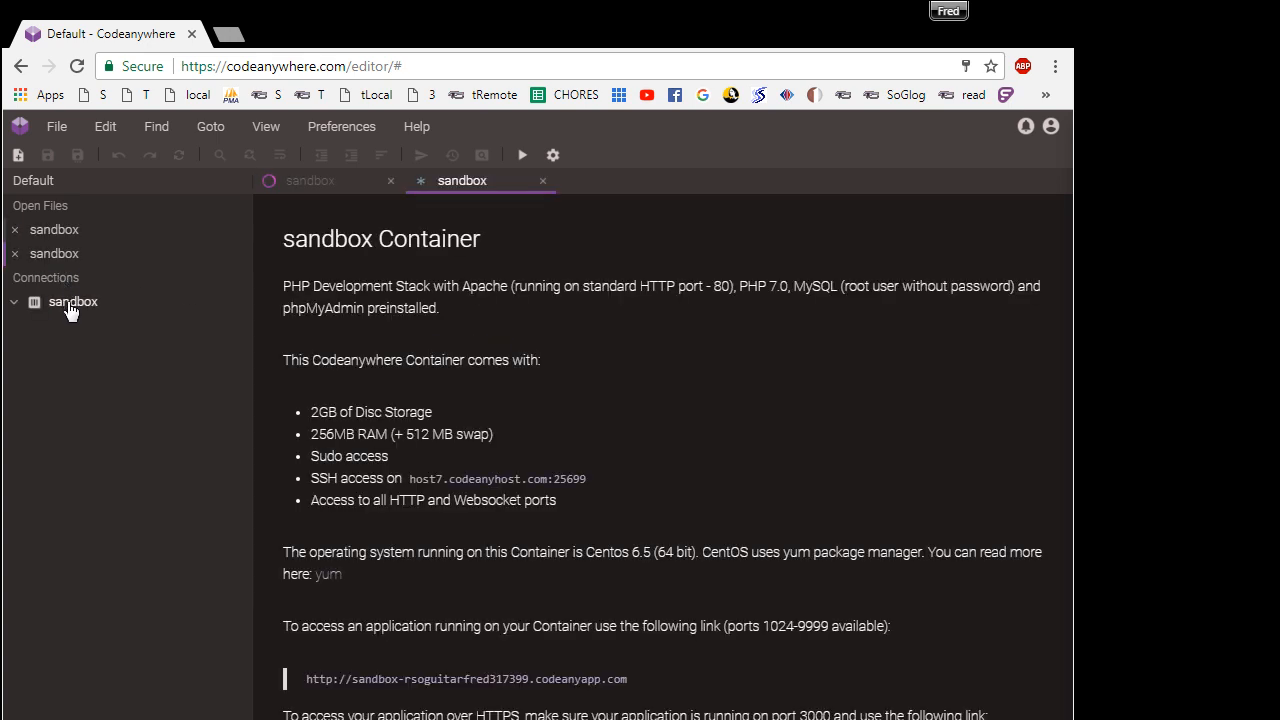
pyautogui.moveTo(640, 370)
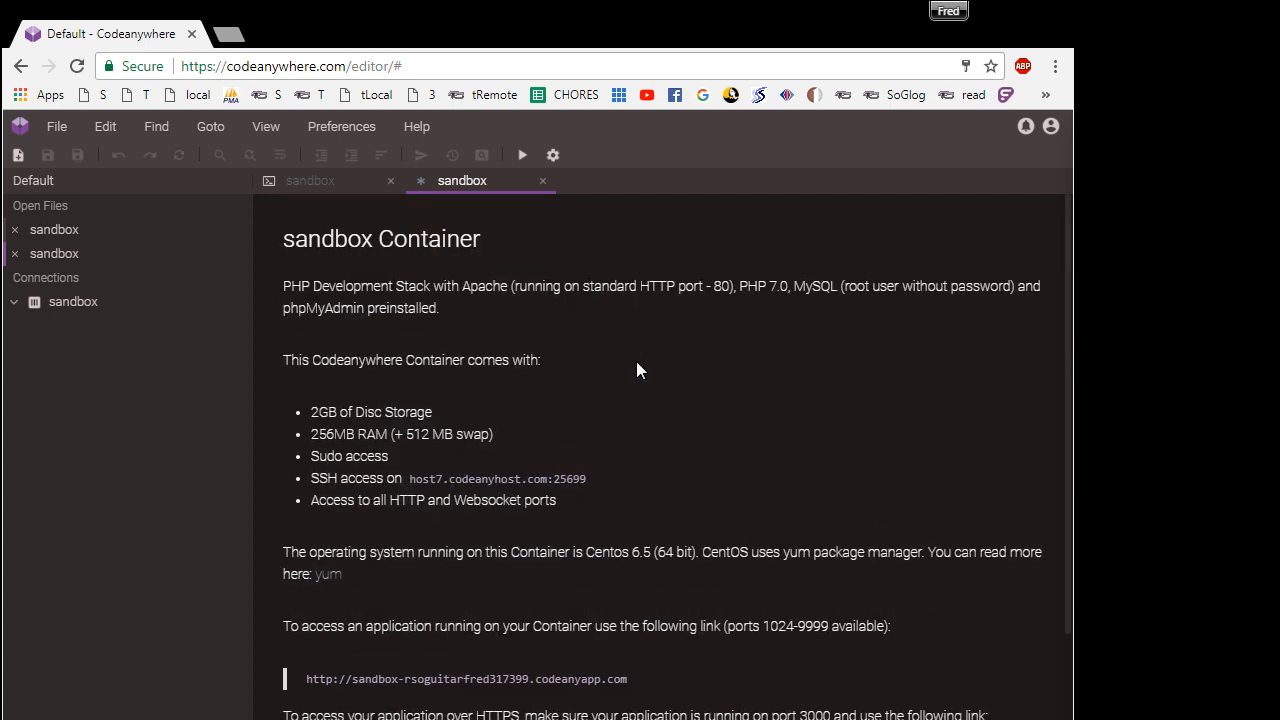
pyautogui.scroll(3)
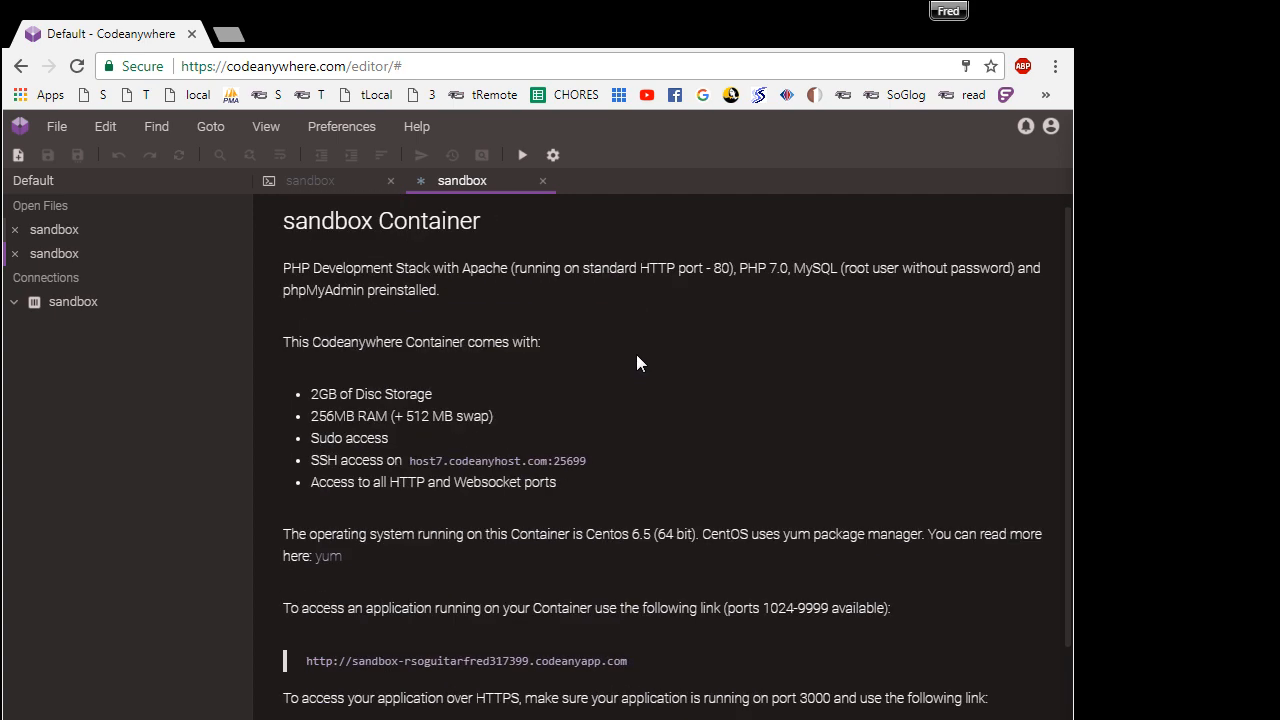
# Close the sandbox info tab and the sandbox terminal tab.
pyautogui.click(542, 180)
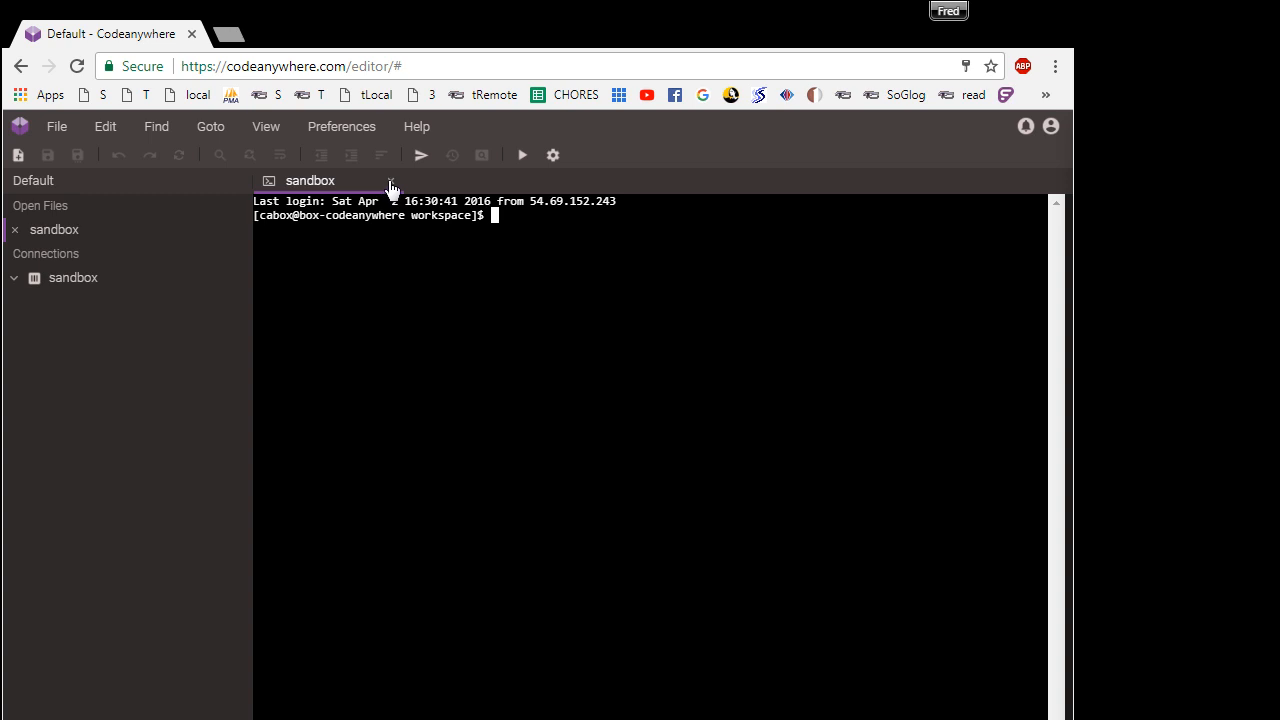
pyautogui.click(390, 180)
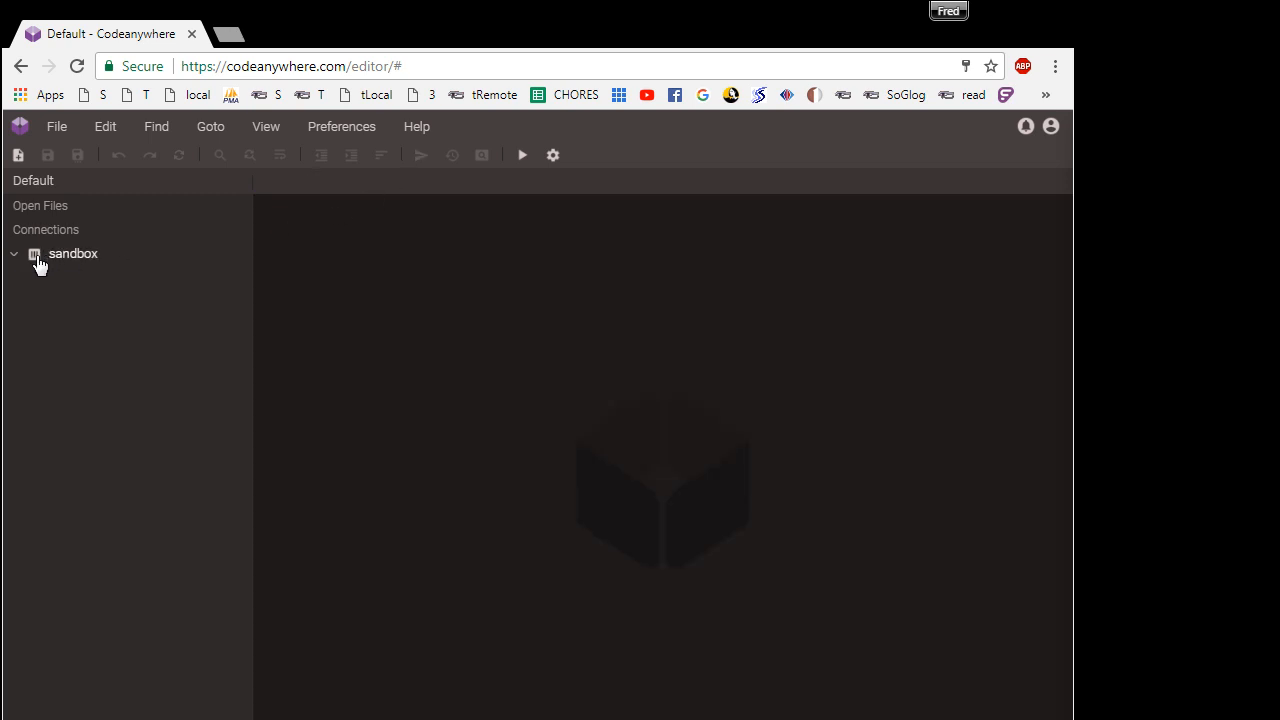
pyautogui.moveTo(78, 262)
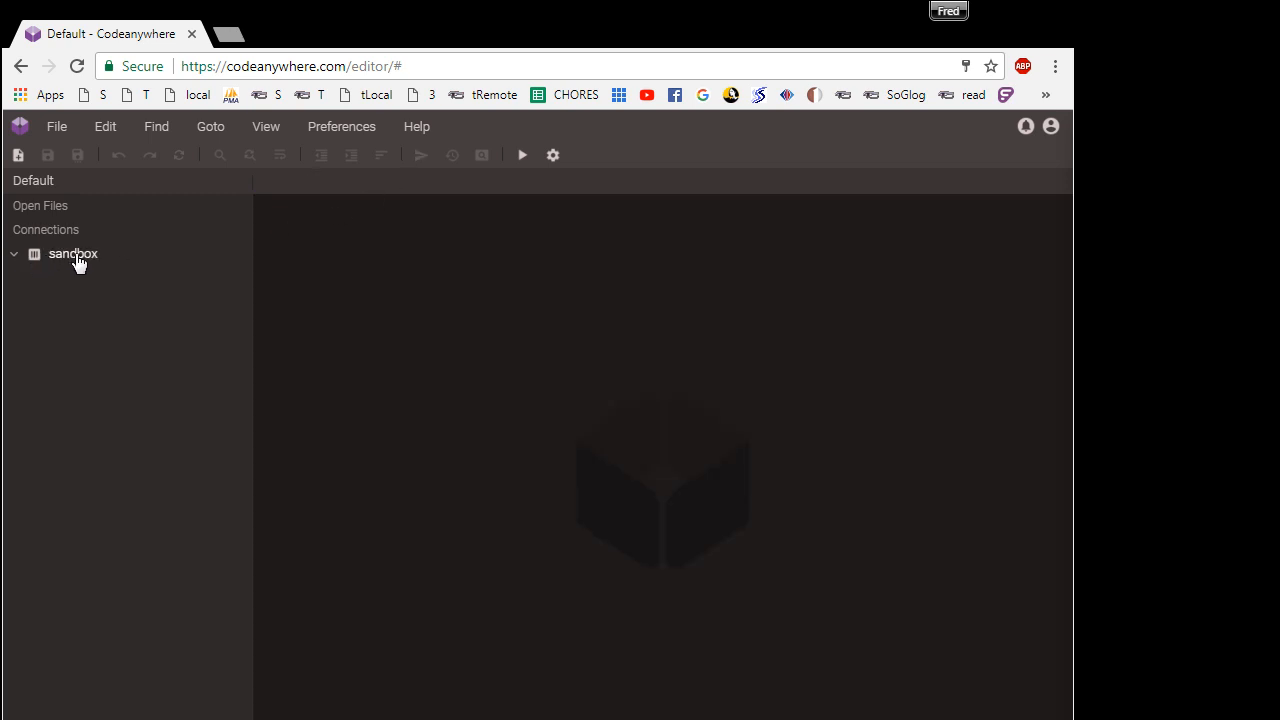
pyautogui.moveTo(332, 40)
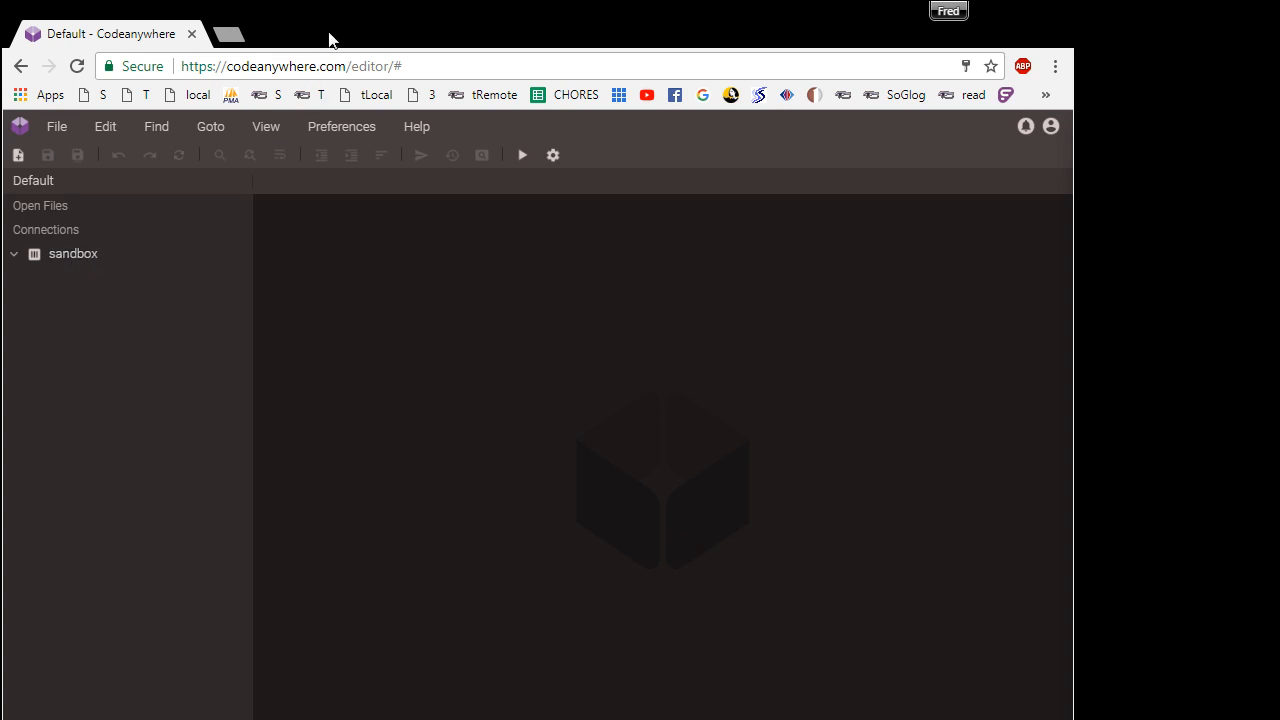